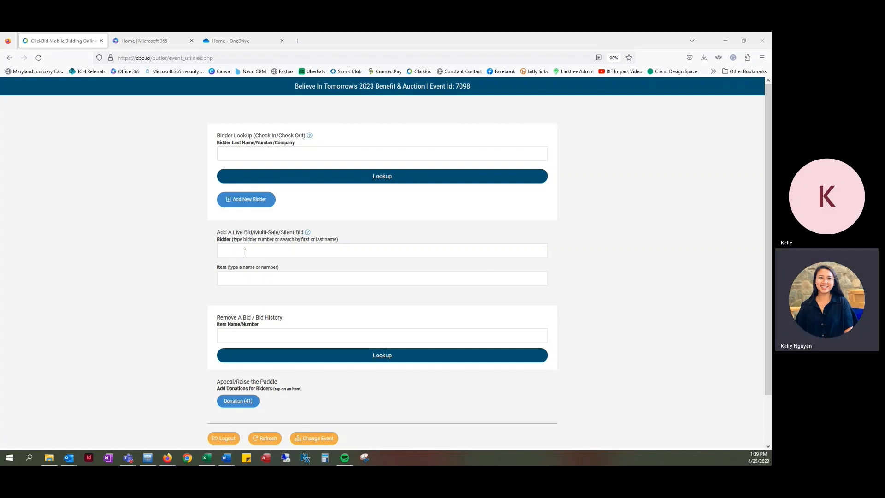
Enter bidder 175 (kelly) and item 103, Apple of My iRaffle, in the add-bid form.
{"action": "left_click", "coordinate": [382, 250]}
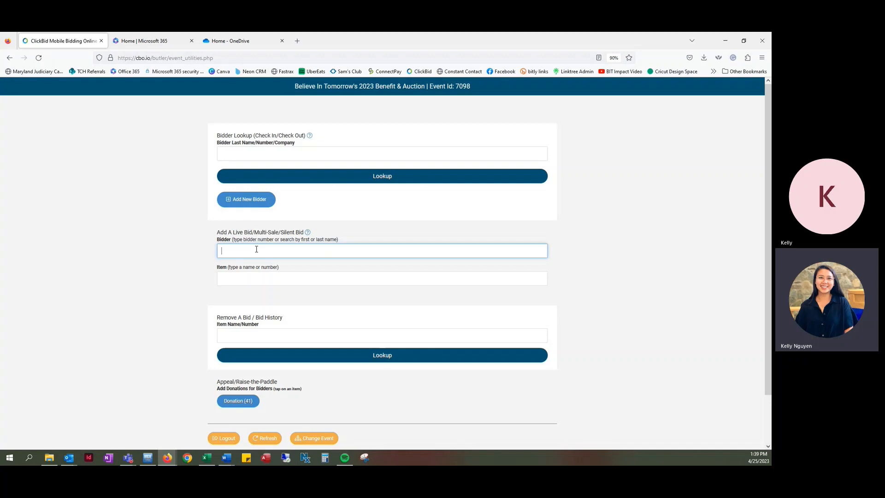
{"action": "type", "text": "kelly"}
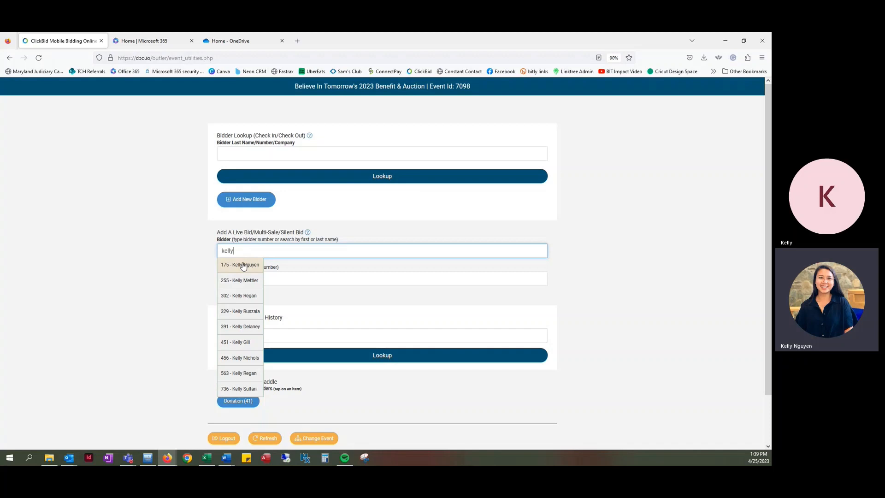
{"action": "mouse_move", "coordinate": [236, 267]}
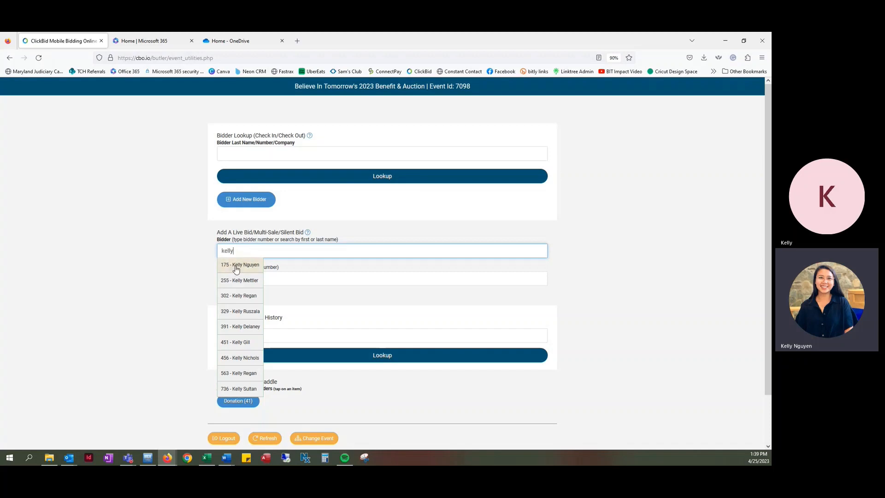
{"action": "left_click", "coordinate": [239, 264]}
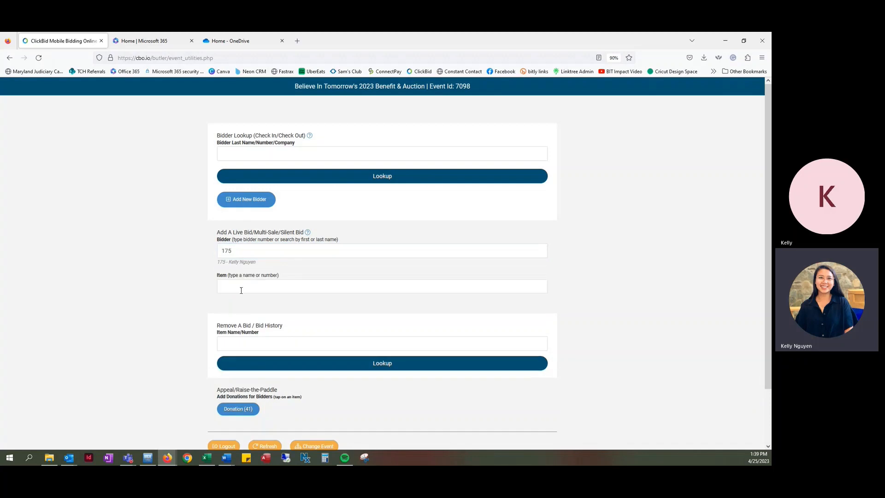
{"action": "left_click", "coordinate": [381, 286]}
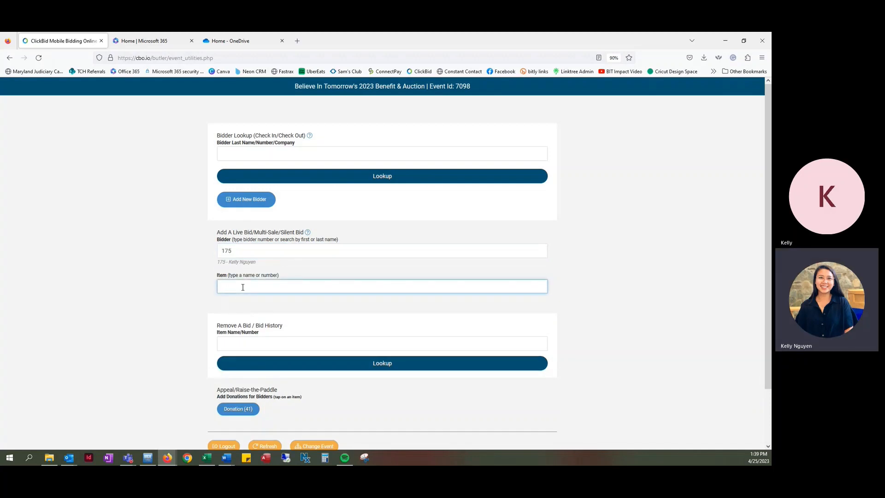
{"action": "left_click", "coordinate": [382, 286]}
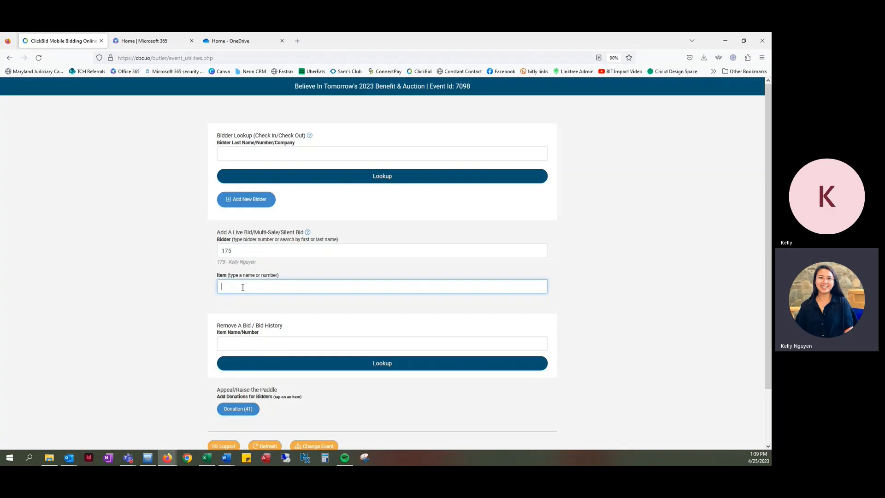
{"action": "type", "text": "apple"}
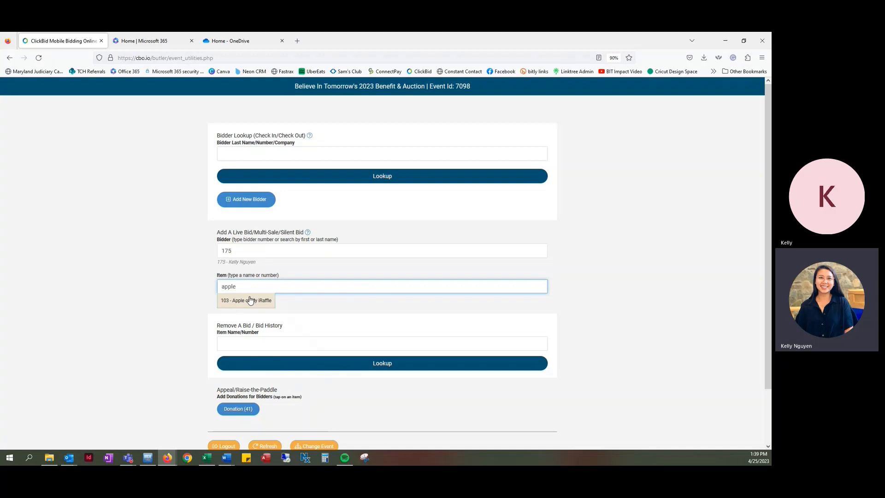
{"action": "left_click", "coordinate": [247, 299]}
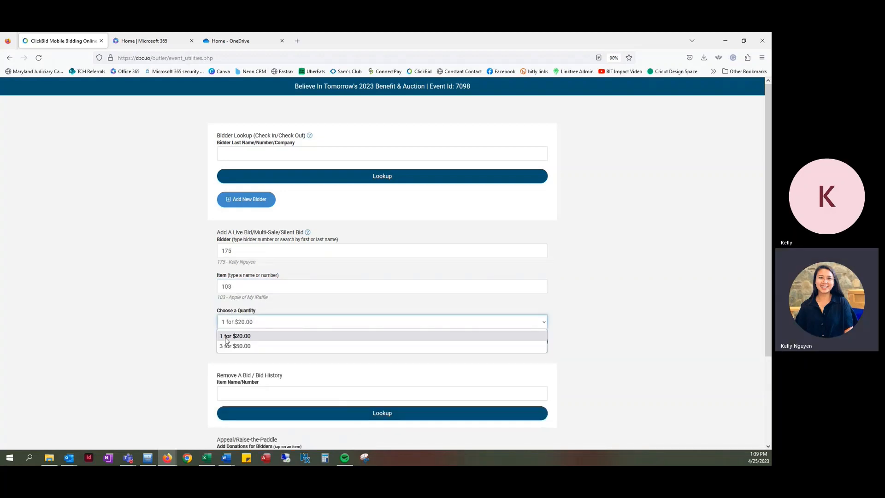
{"action": "mouse_move", "coordinate": [241, 347]}
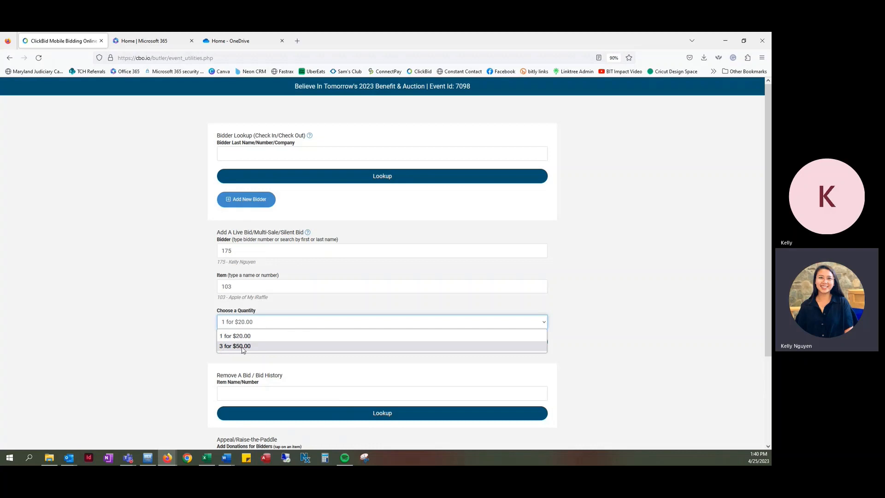
{"action": "mouse_move", "coordinate": [253, 335]}
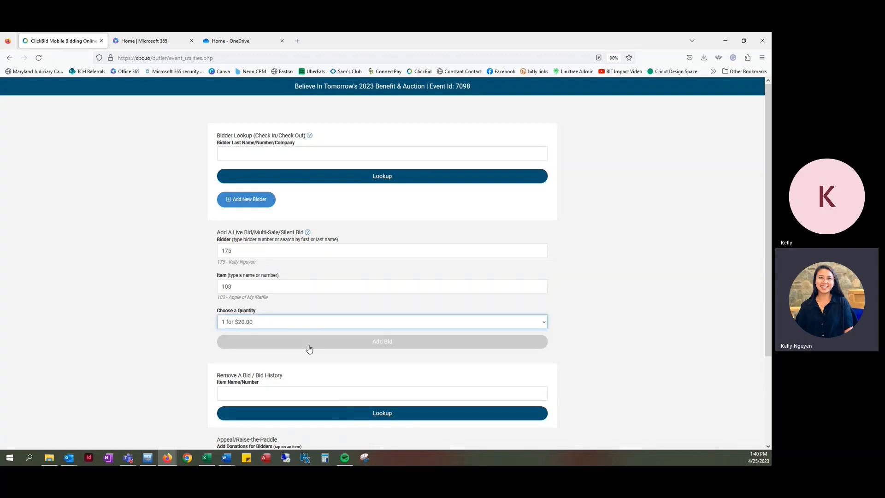
{"action": "mouse_move", "coordinate": [350, 345]}
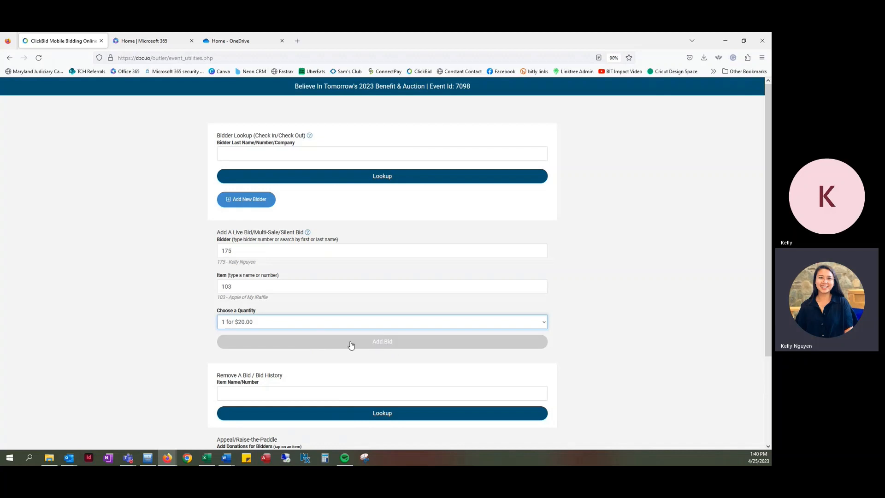
Submit the raffle bid, confirm, then pick item 100, 50/50 Raffle, for bidder 175.
{"action": "left_click", "coordinate": [381, 341]}
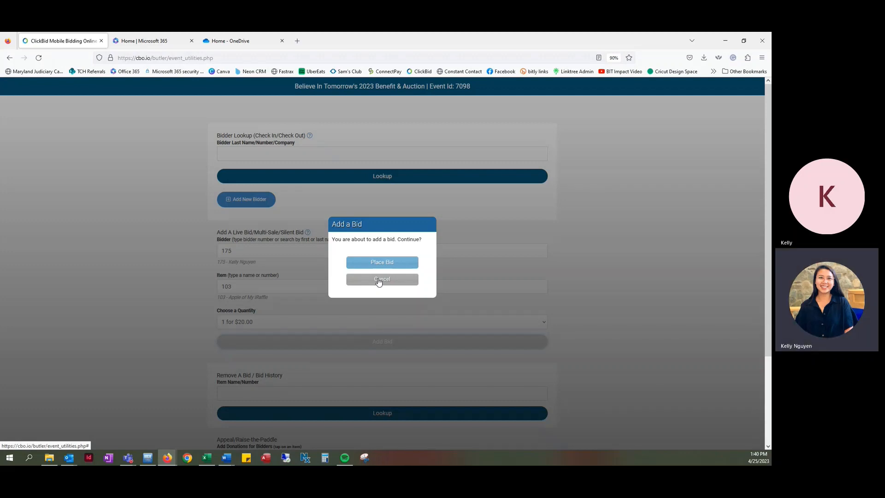
{"action": "left_click", "coordinate": [381, 278]}
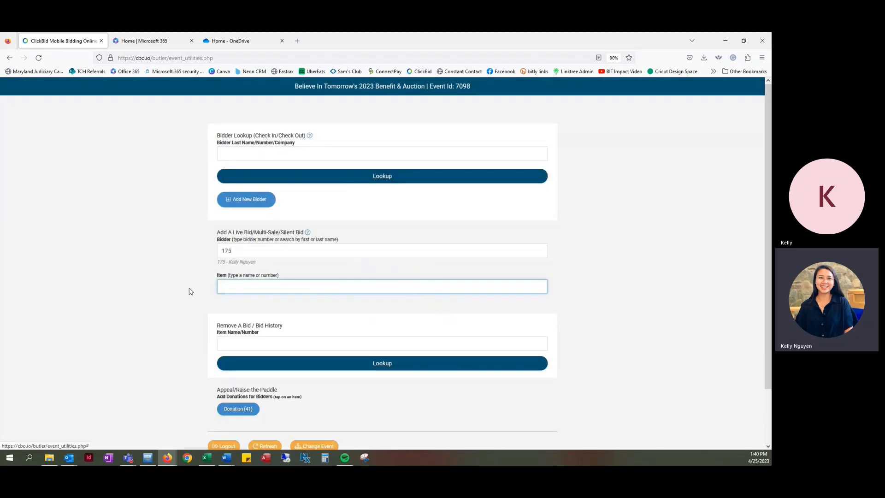
{"action": "type", "text": "50"}
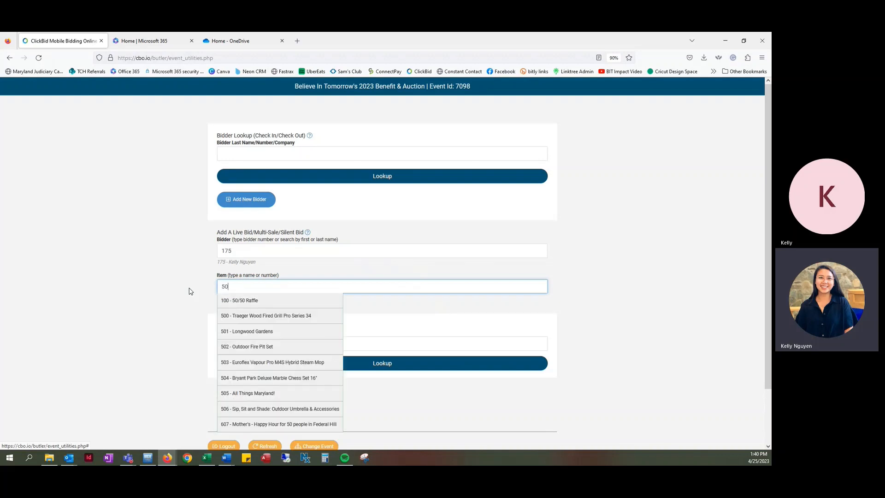
{"action": "left_click", "coordinate": [239, 300]}
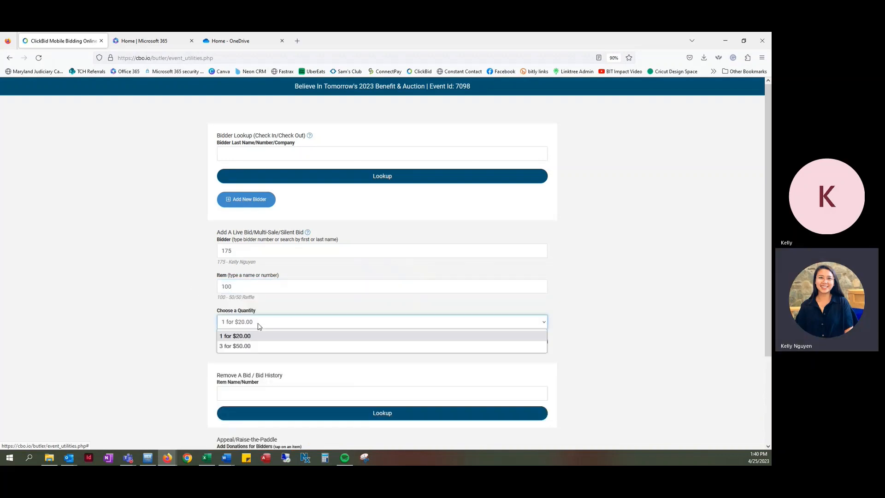
{"action": "mouse_move", "coordinate": [244, 347]}
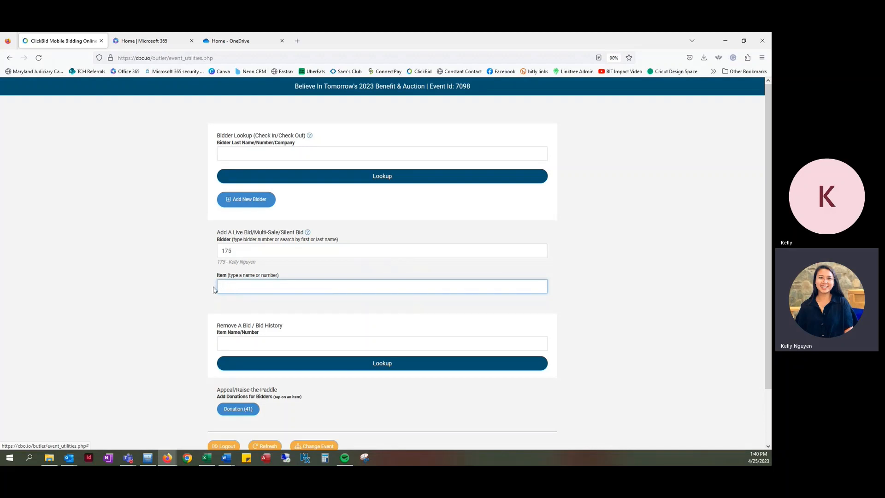
Clear the 50/50 Raffle entry from the Item field, keeping bidder 175.
{"action": "left_click", "coordinate": [381, 286]}
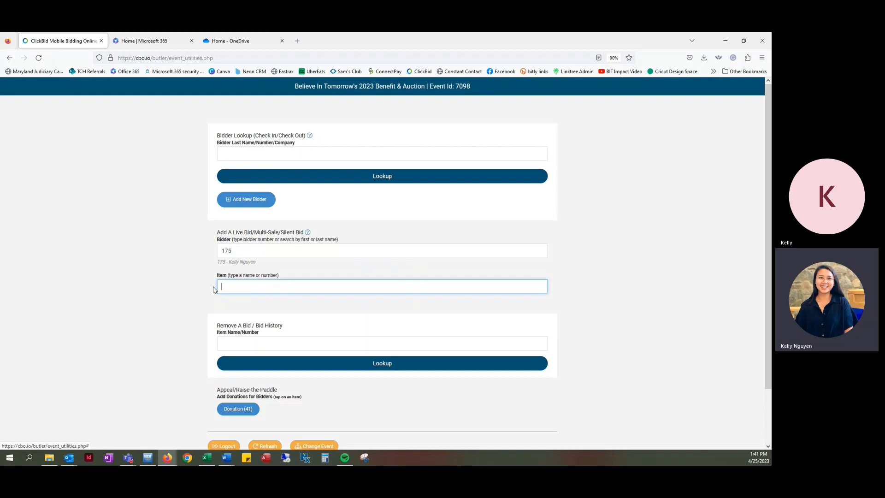
{"action": "mouse_move", "coordinate": [243, 313]}
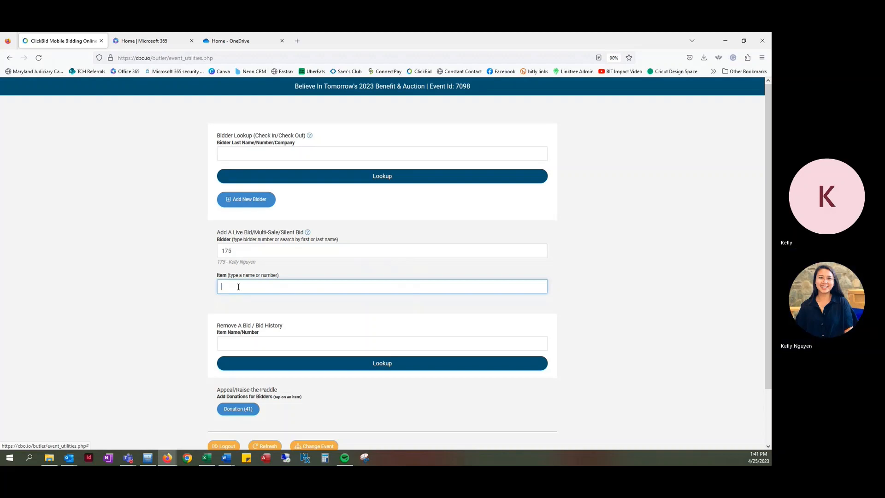
Choose item 103, Apple of My iRaffle, at $20.00 and add the bid.
{"action": "type", "text": "apple"}
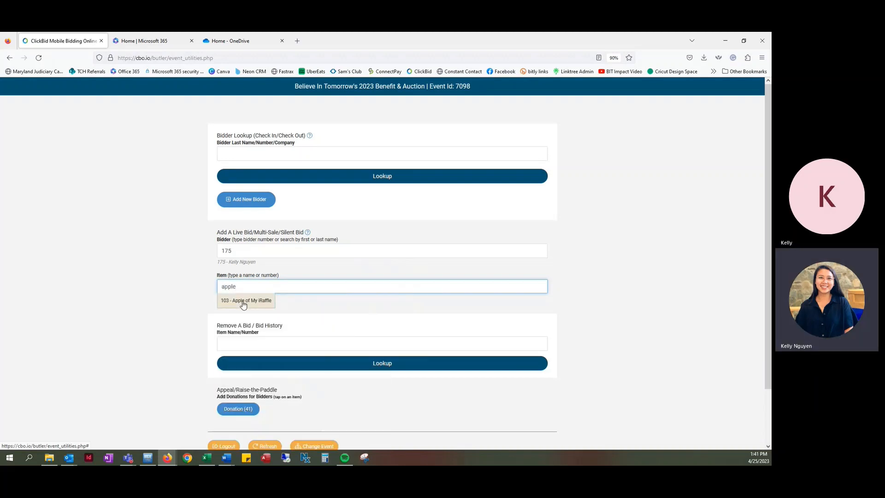
{"action": "left_click", "coordinate": [246, 300]}
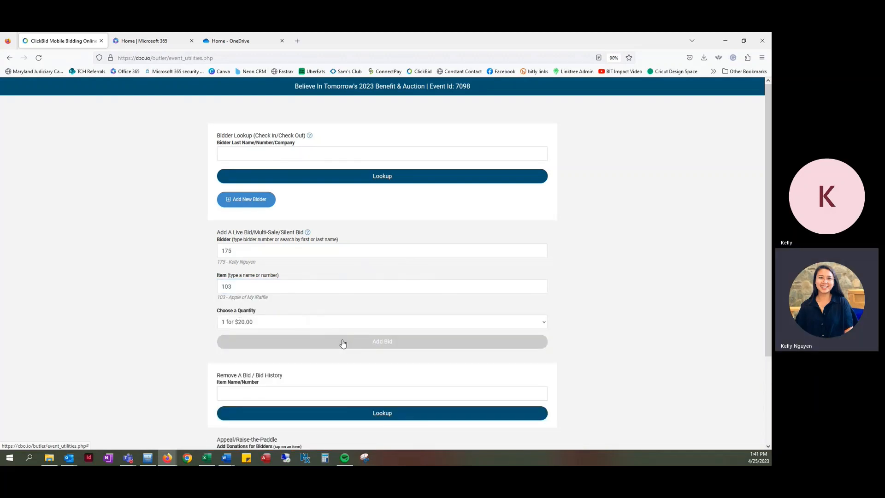
{"action": "left_click", "coordinate": [382, 341]}
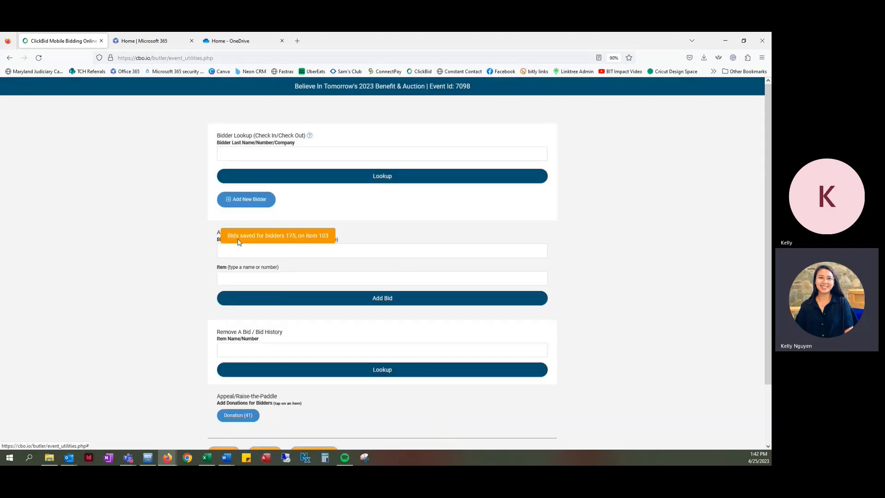
{"action": "mouse_move", "coordinate": [289, 240]}
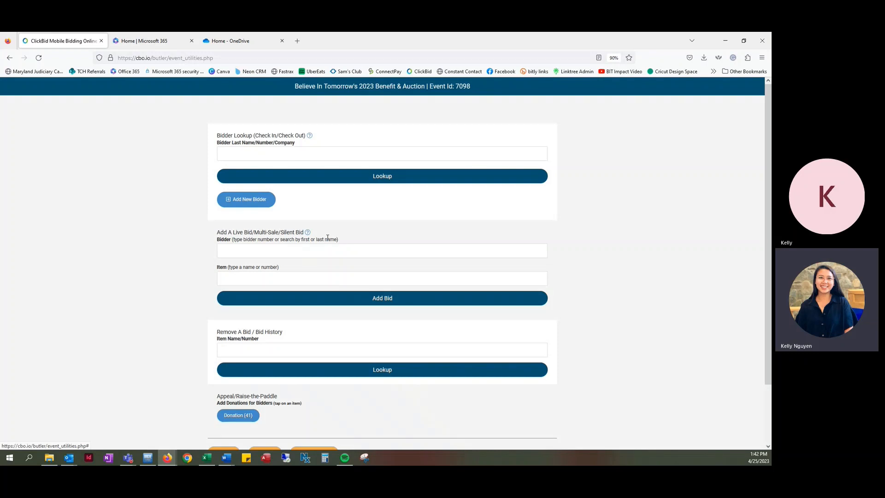
Search bidders for 'kelly' and start checkout for bidder #175.
{"action": "left_click", "coordinate": [382, 153]}
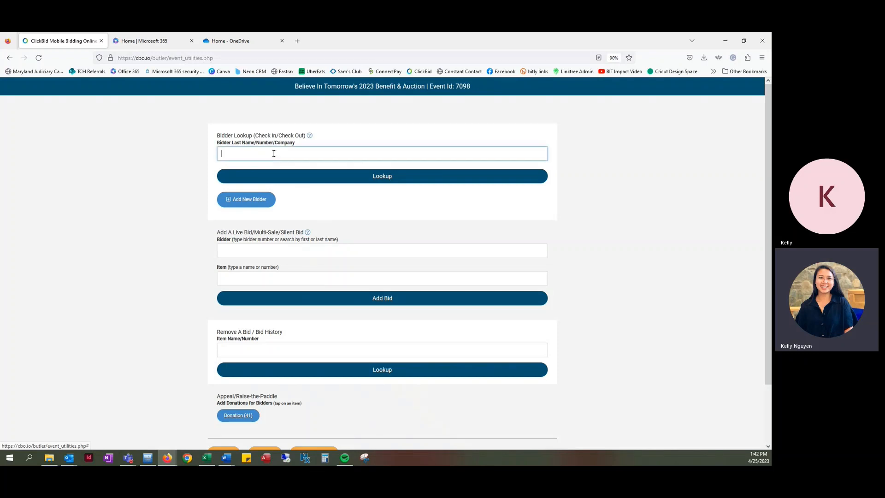
{"action": "type", "text": "kelly"}
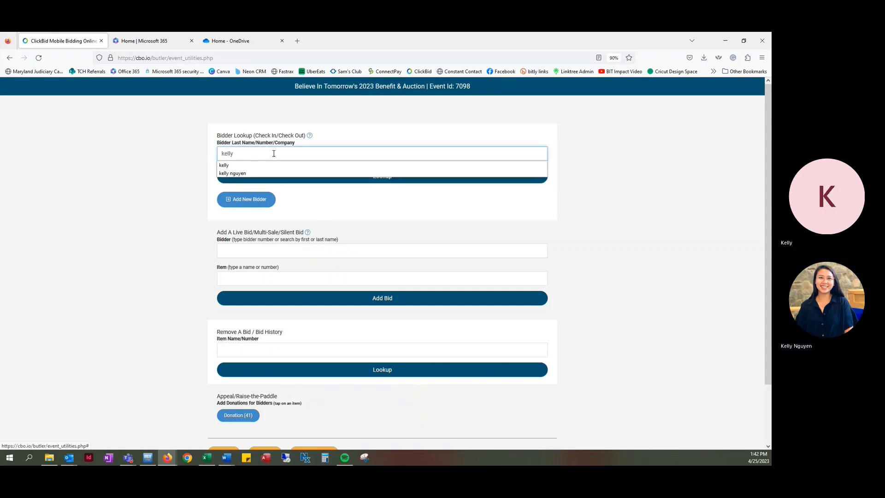
{"action": "left_click", "coordinate": [224, 165]}
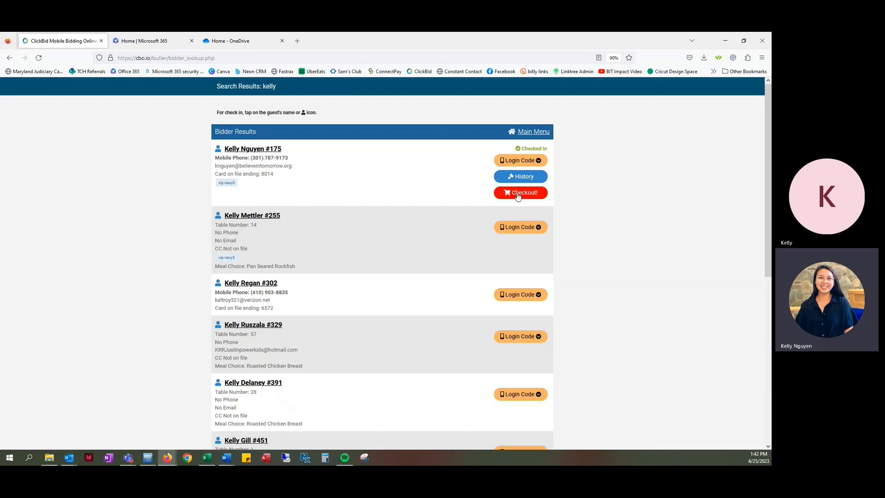
{"action": "mouse_move", "coordinate": [519, 176]}
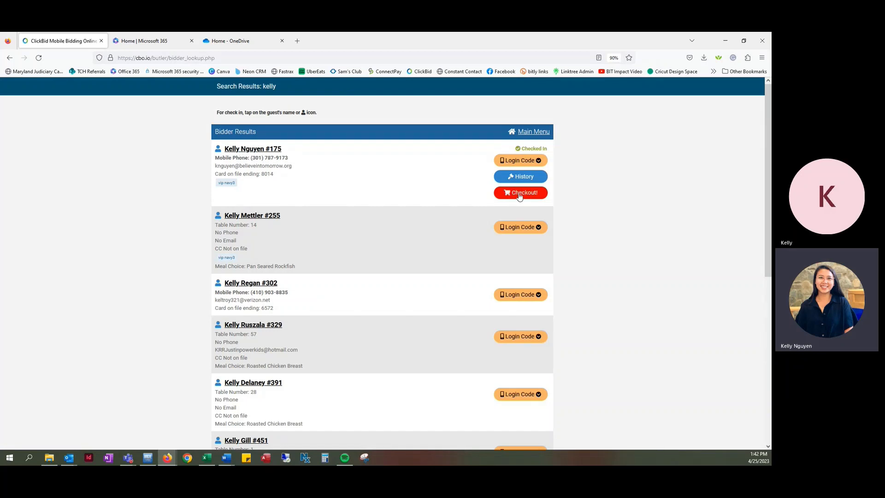
{"action": "left_click", "coordinate": [520, 193]}
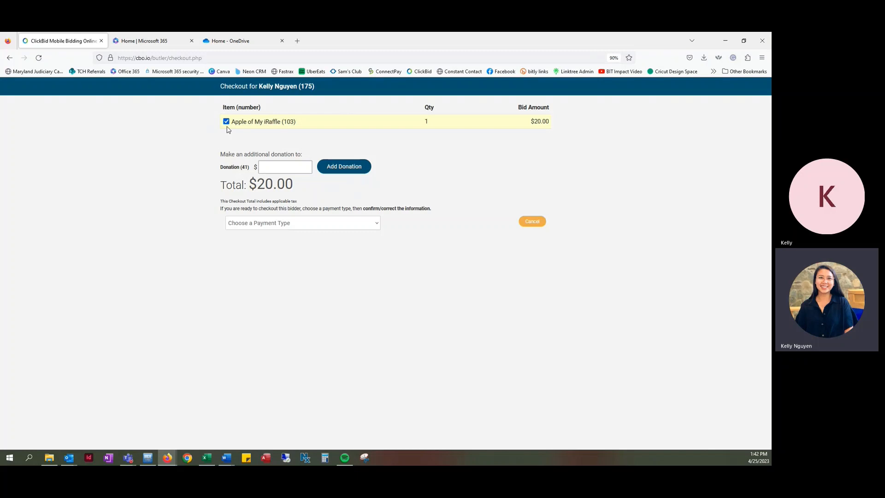
{"action": "mouse_move", "coordinate": [301, 125]}
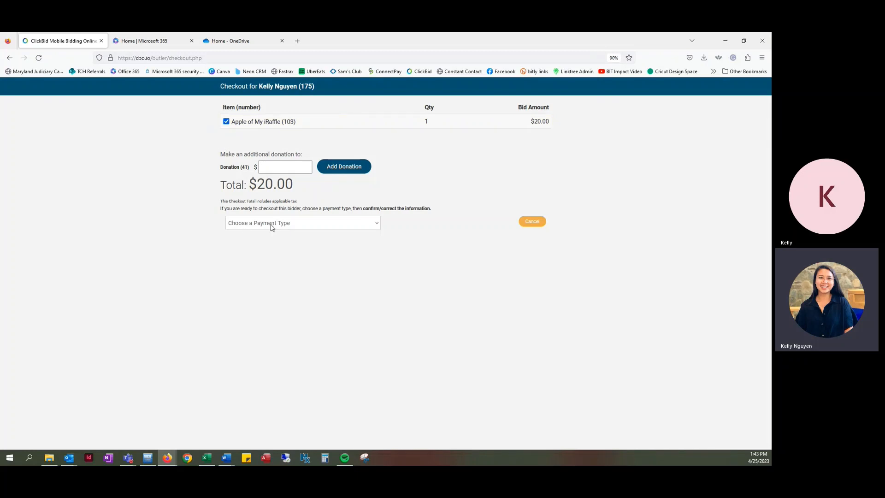
Choose Cash as the checkout payment type.
{"action": "left_click", "coordinate": [302, 222]}
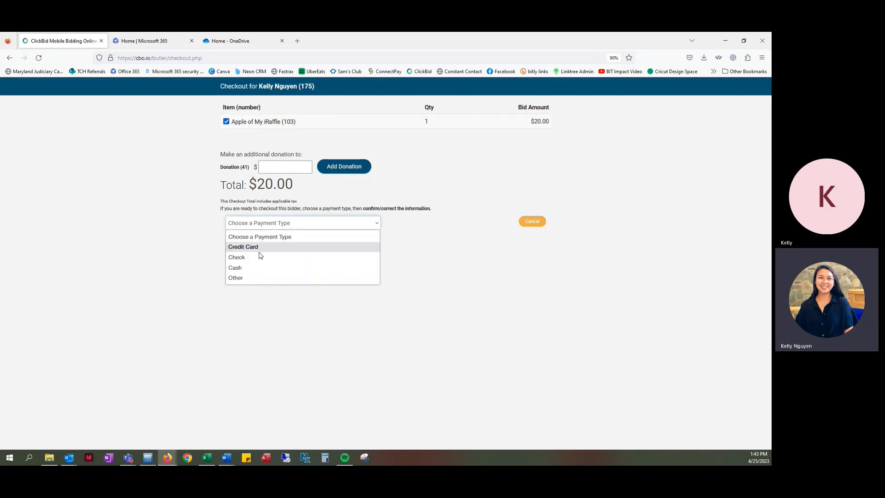
{"action": "left_click", "coordinate": [234, 267]}
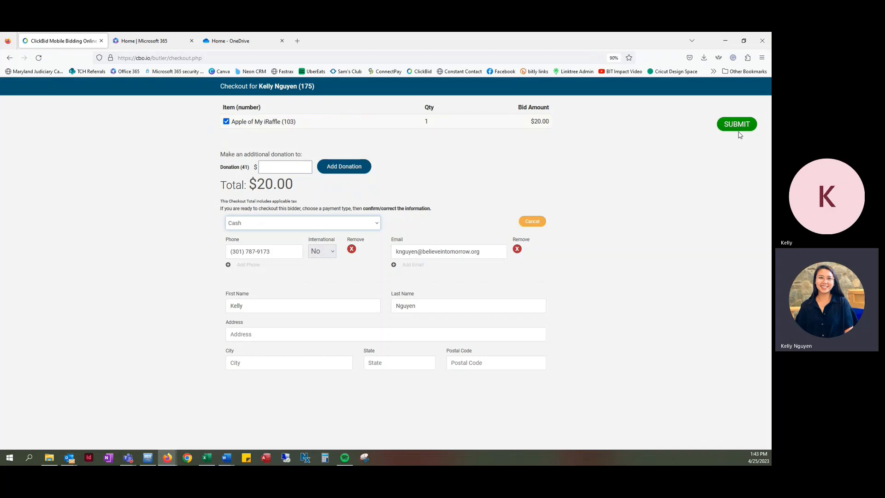
Submit, cancel the Process Payment dialog, and leave checkout for the event tools page.
{"action": "left_click", "coordinate": [736, 123]}
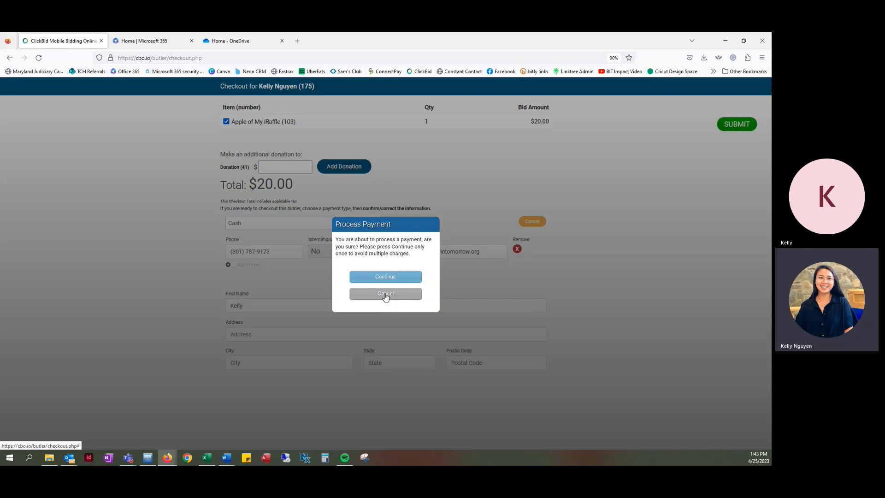
{"action": "left_click", "coordinate": [385, 293]}
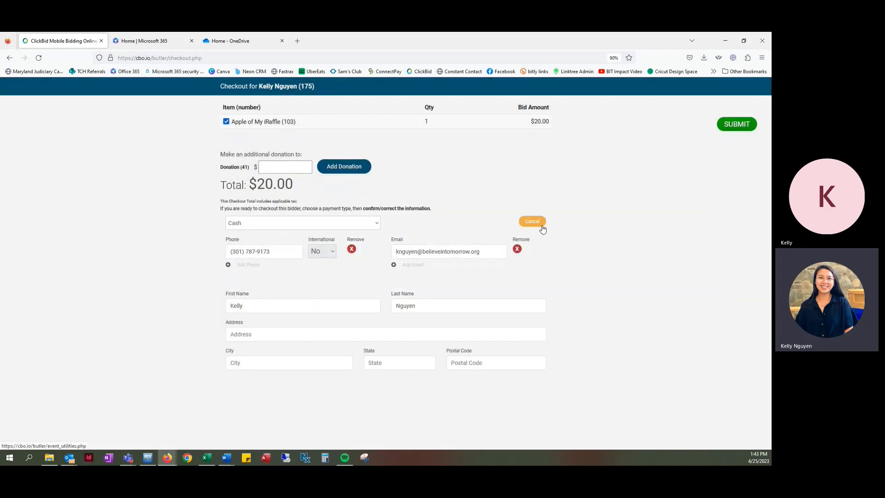
{"action": "left_click", "coordinate": [531, 221]}
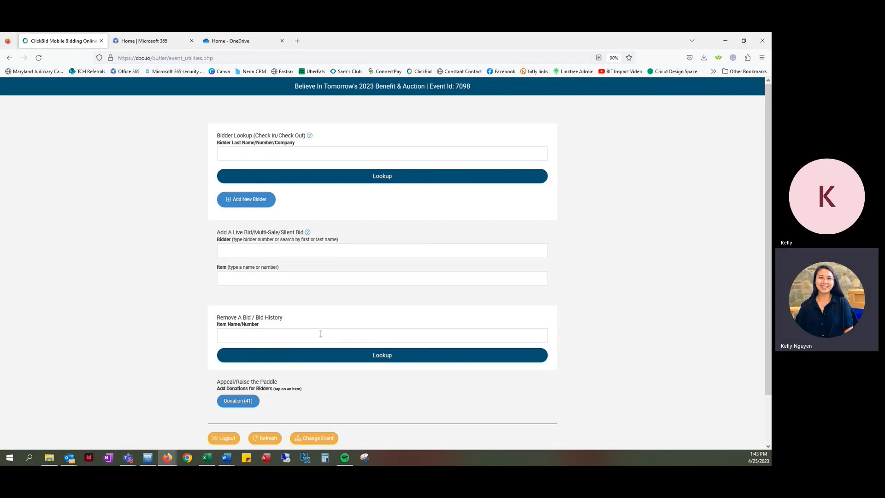